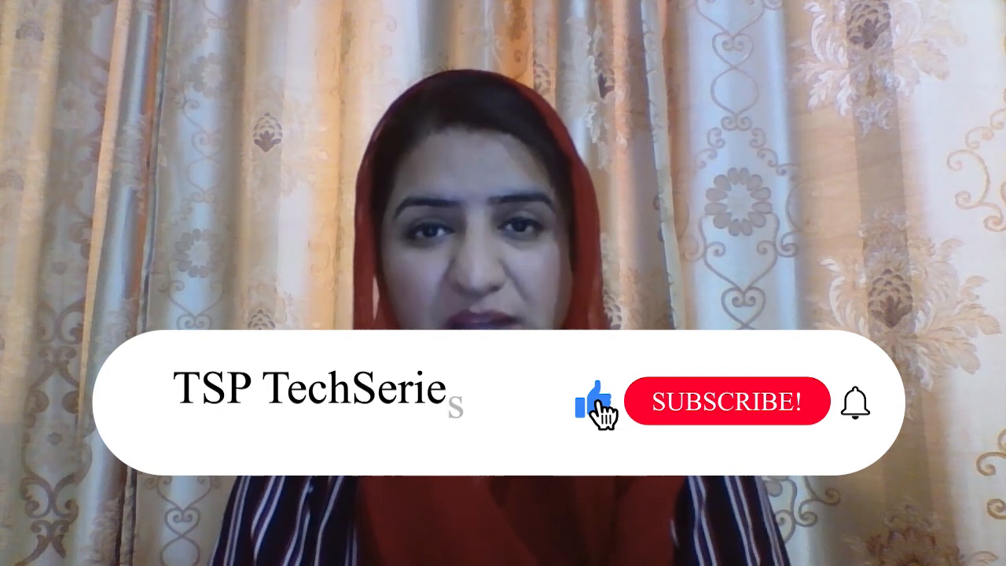
click(728, 401)
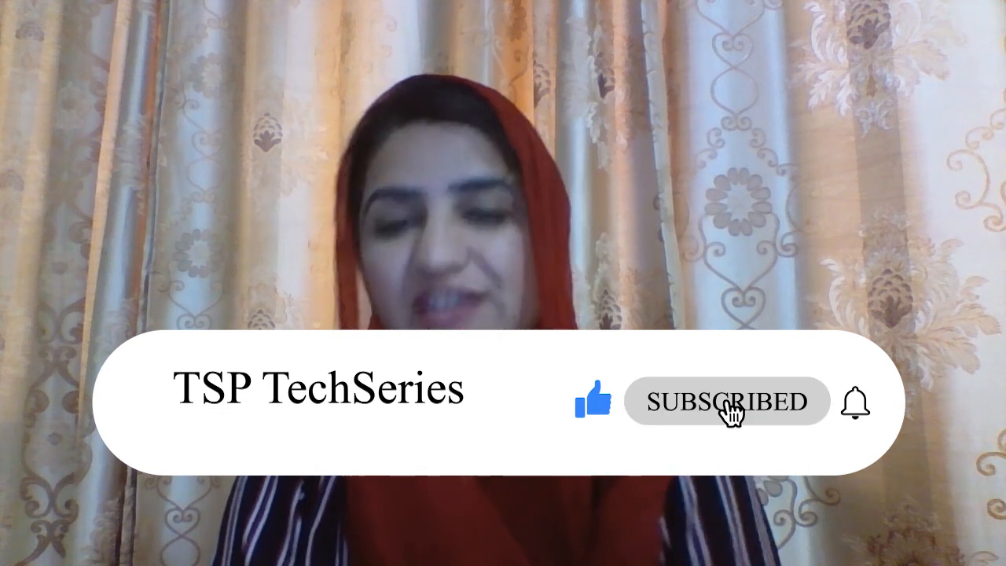